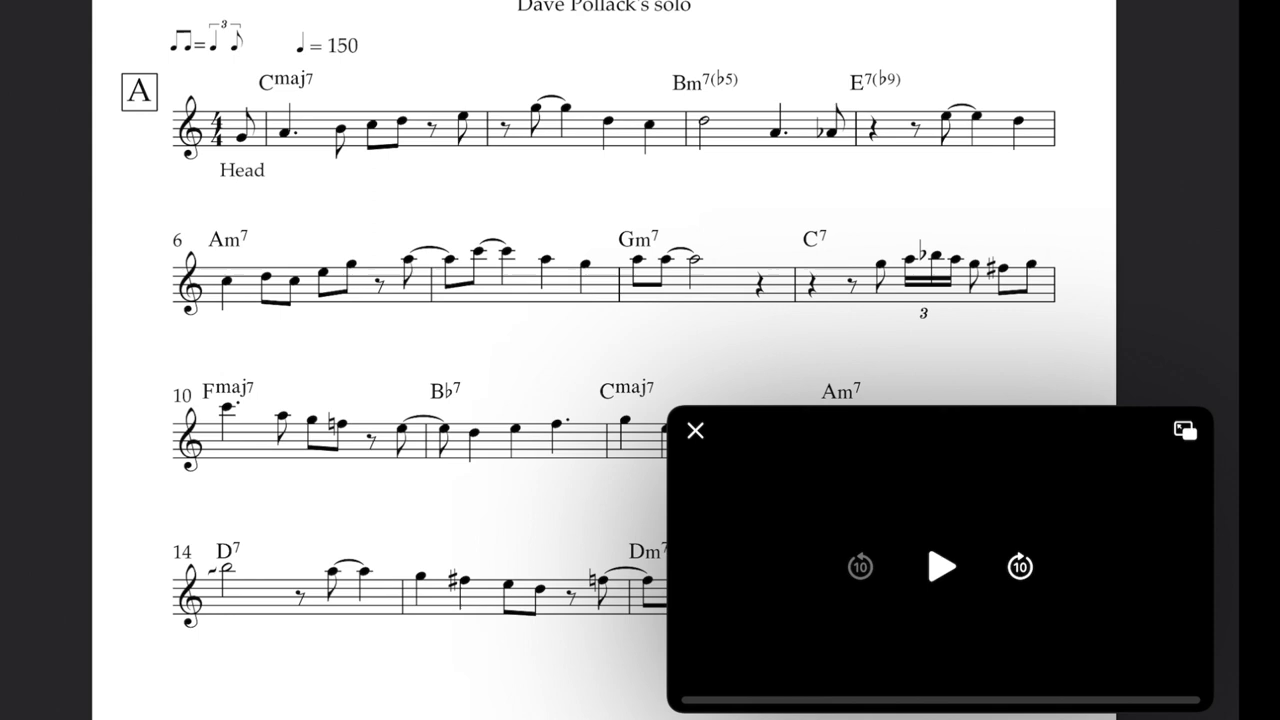
Step: Circle the A♭ in bar 4, label it '3rd', and bracket the bar 9 run
click(938, 567)
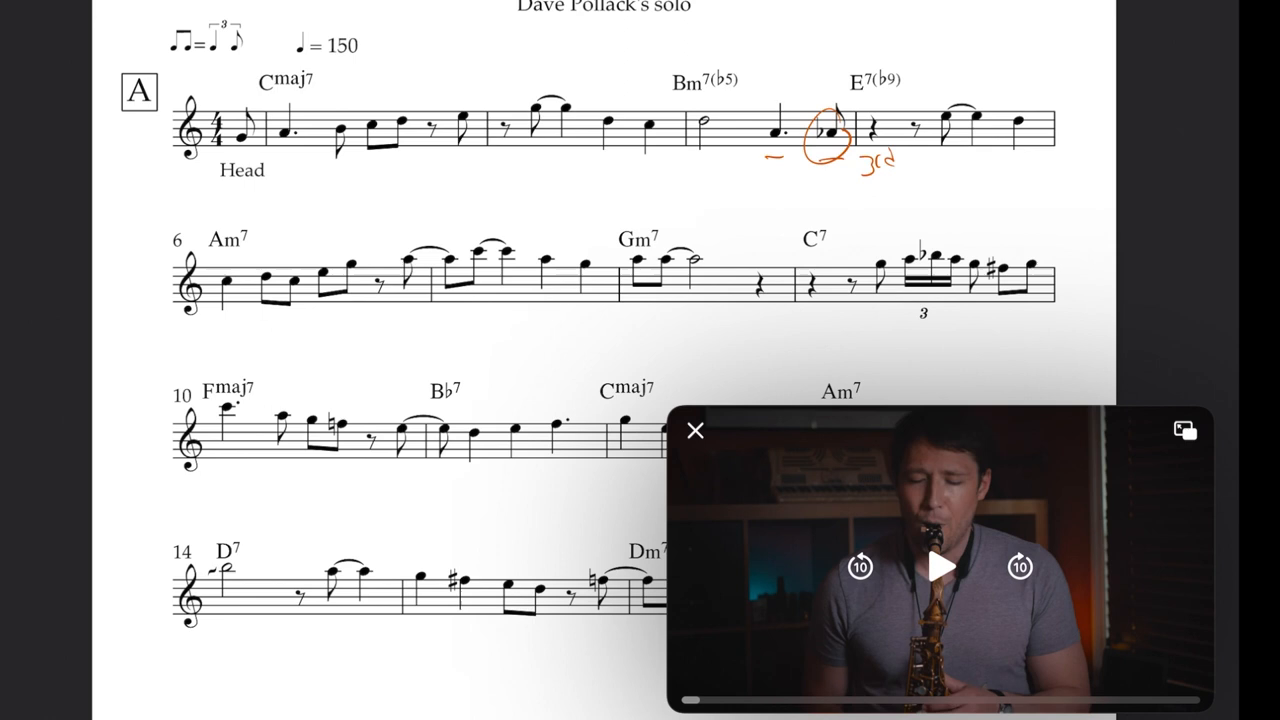
click(938, 567)
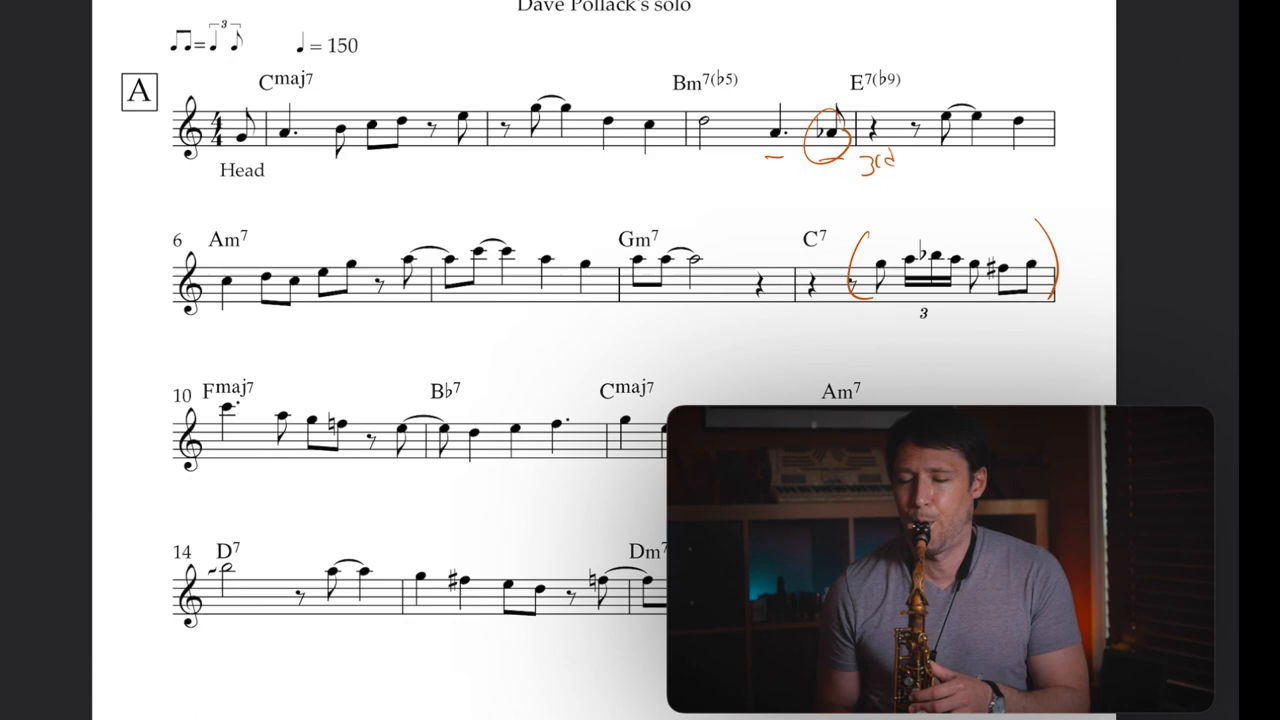
Step: In section B, label the circled note '5' and 'b9' and bracket and underline bar 21
scroll(down, 3)
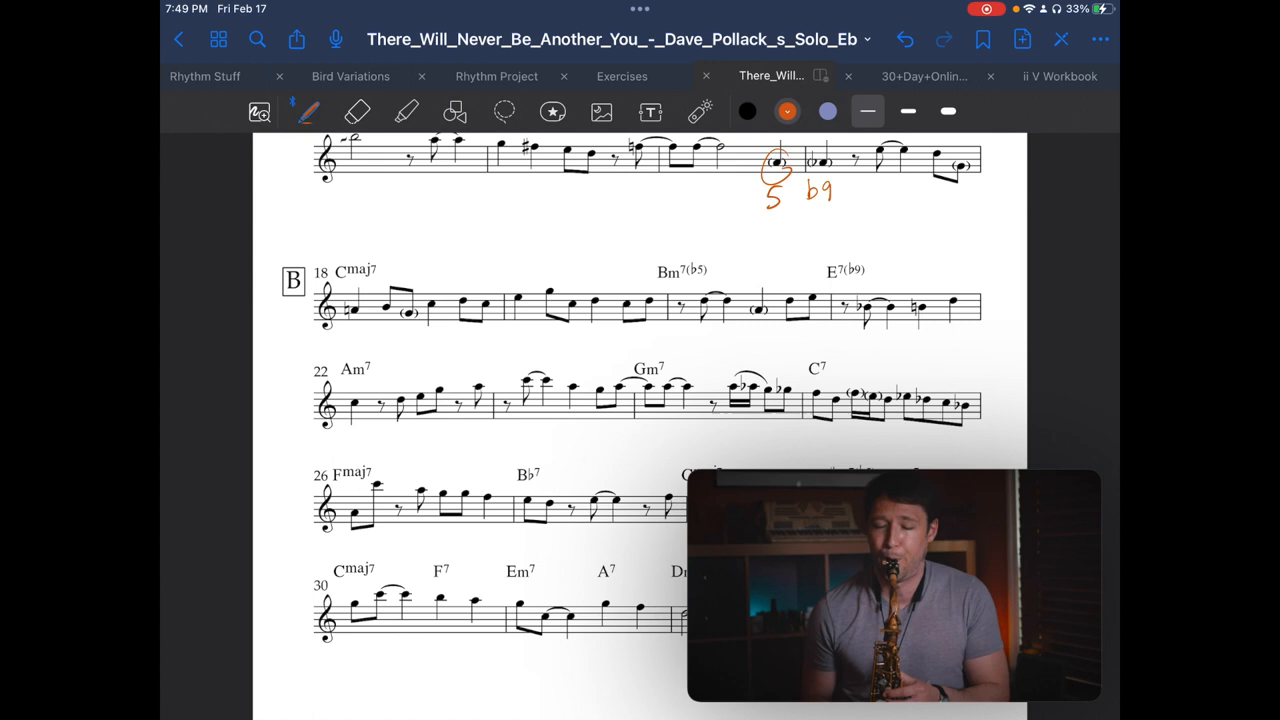
click(892, 585)
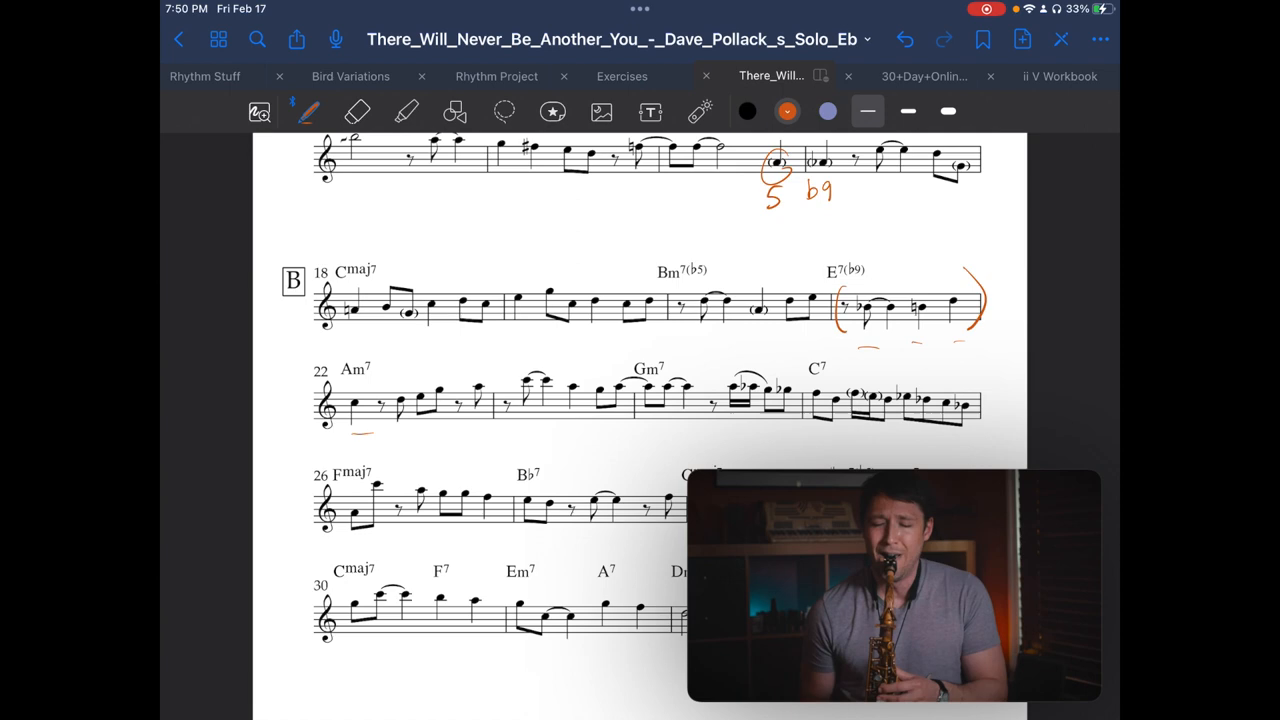
Step: Bracket bars 24–25, circle C7 with 'bebop' beside it, and bracket the start of bar 26
click(893, 585)
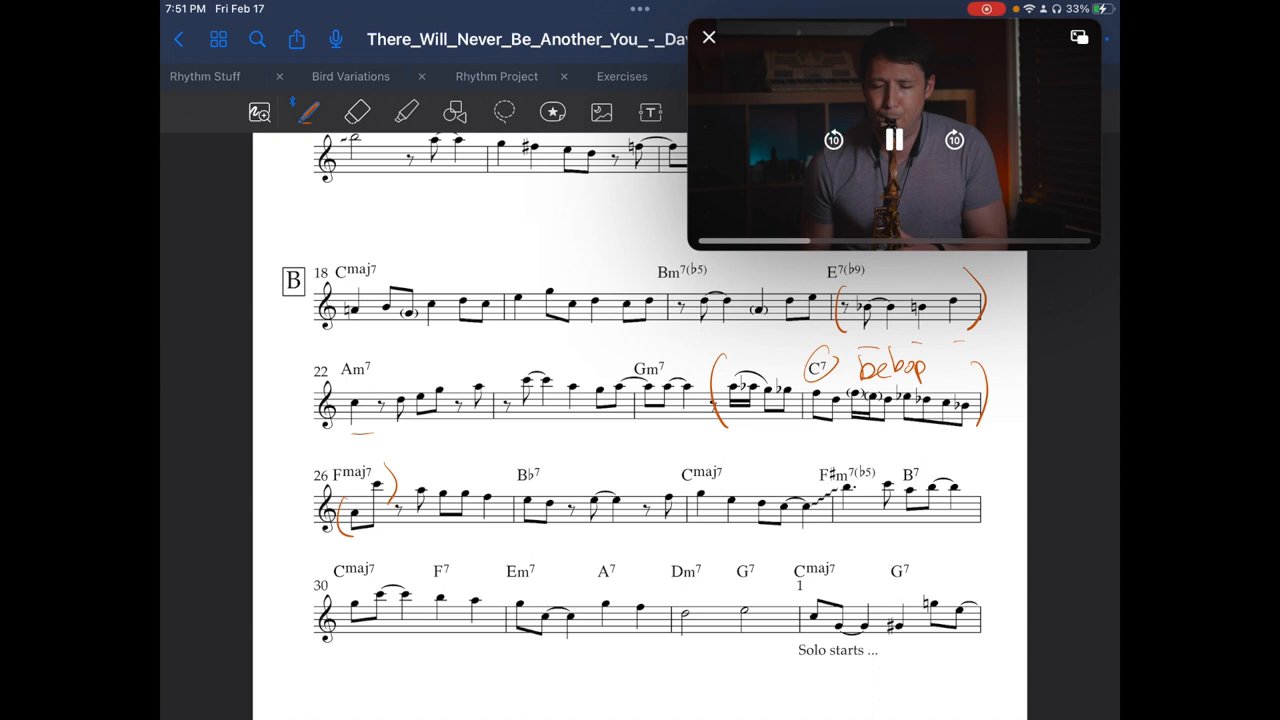
Step: Scroll to page 2 of the transcription, opening at section A
click(893, 139)
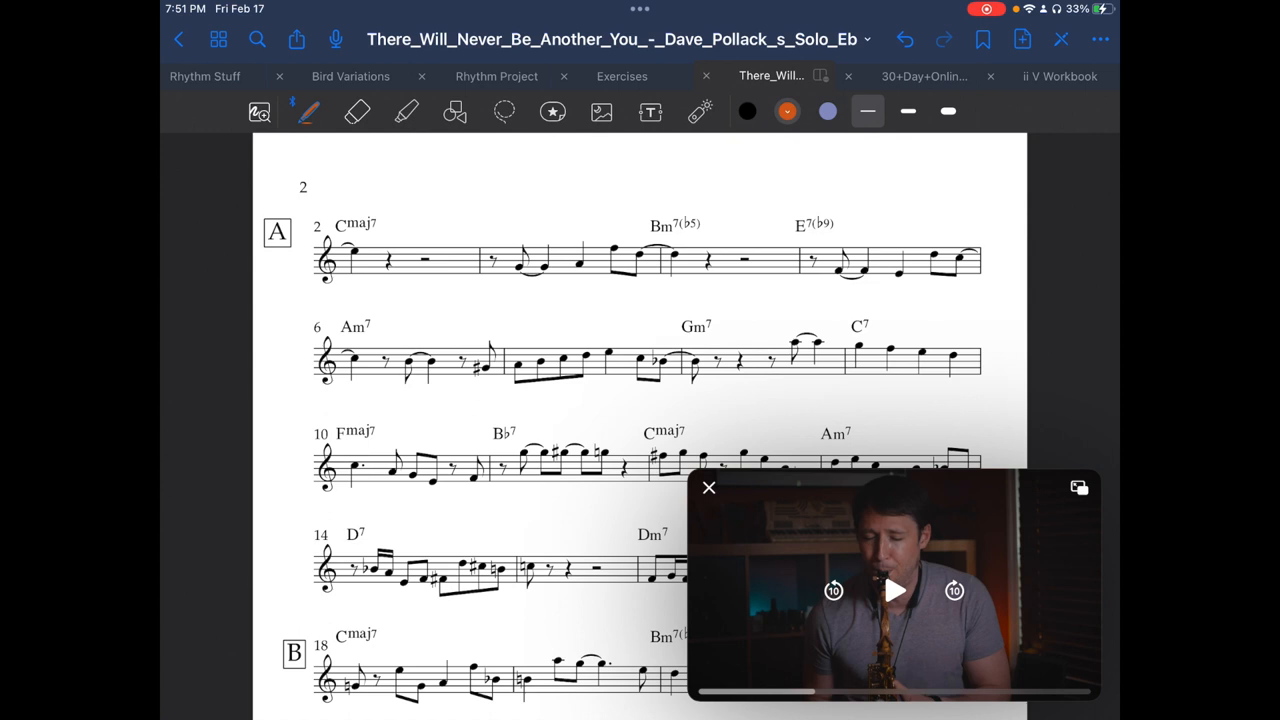
Step: Draw orange brackets around the phrases in bars 3–4 and 7–8 on page 2
click(894, 590)
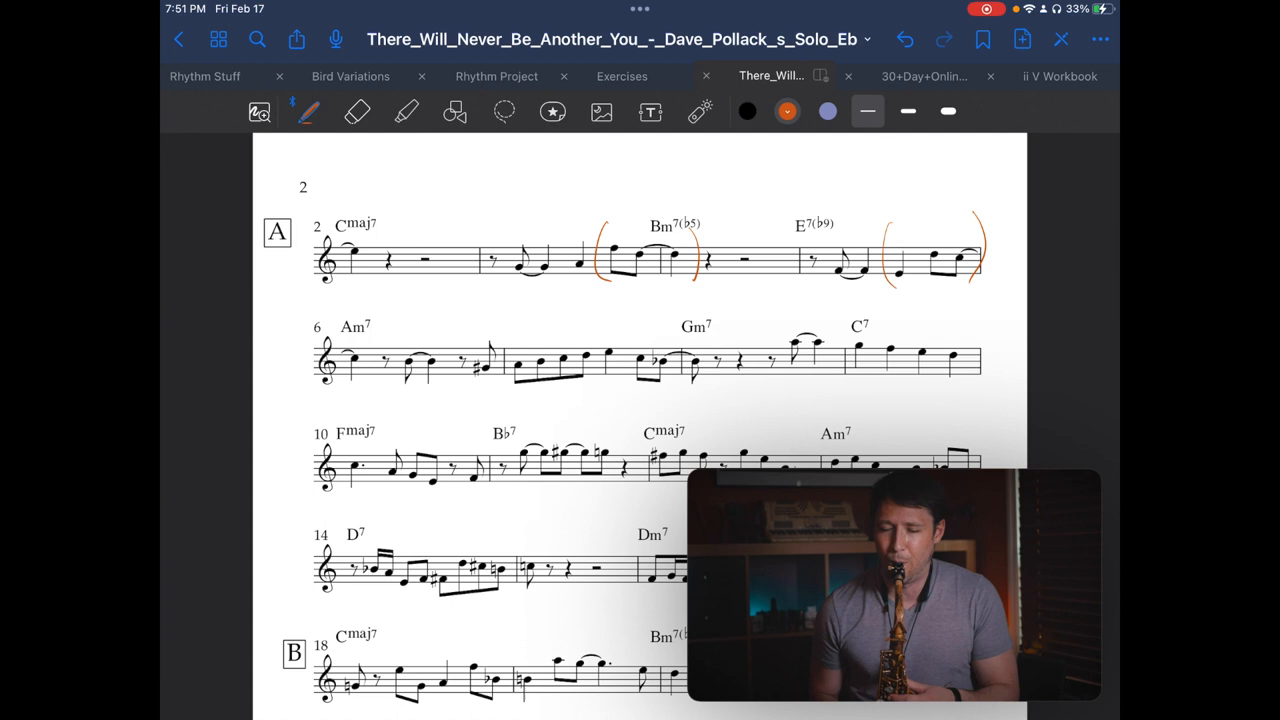
click(893, 590)
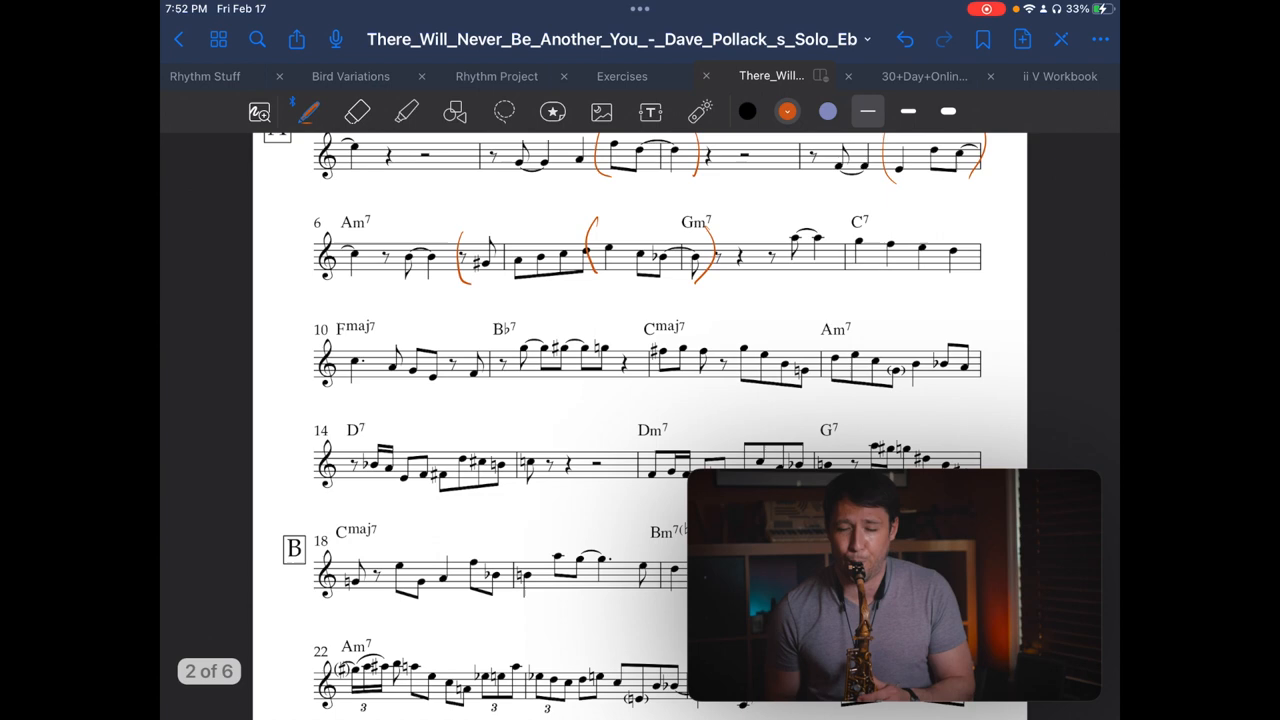
Step: Bracket the D7, Dm7 and G7 phrases in bars 14–17 and write 'Ab' above G7
scroll(down, 3)
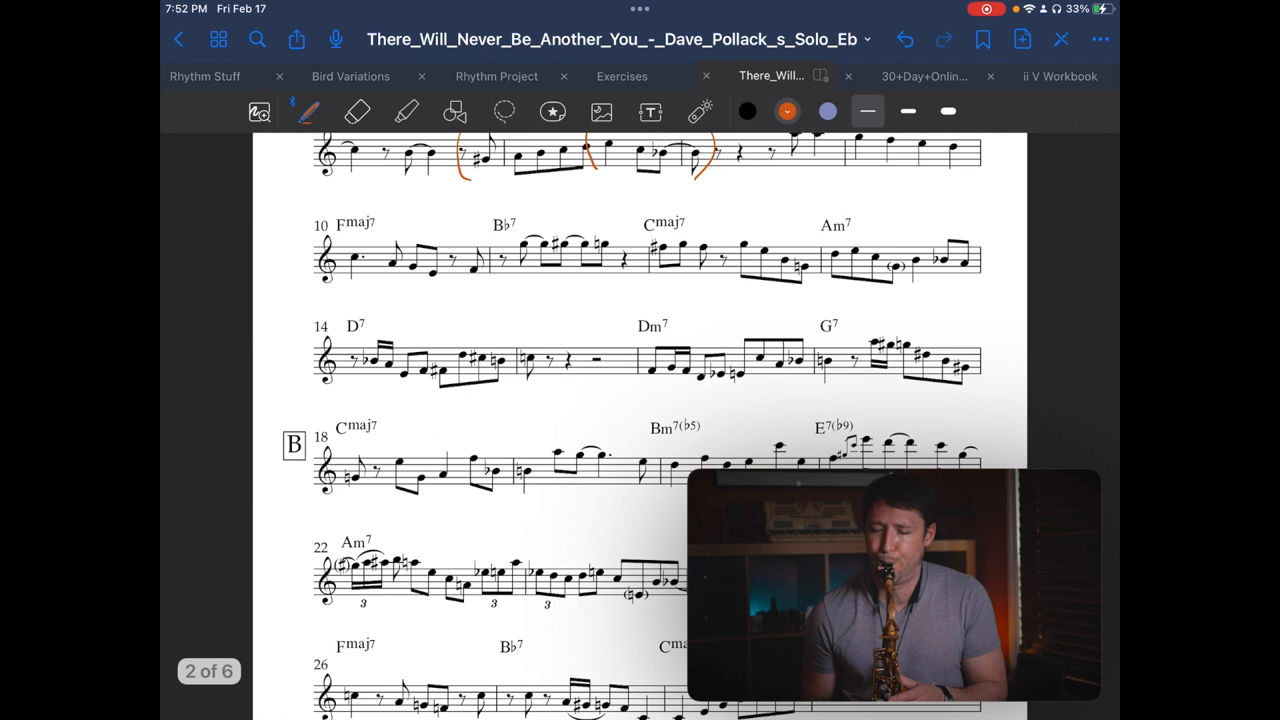
click(893, 588)
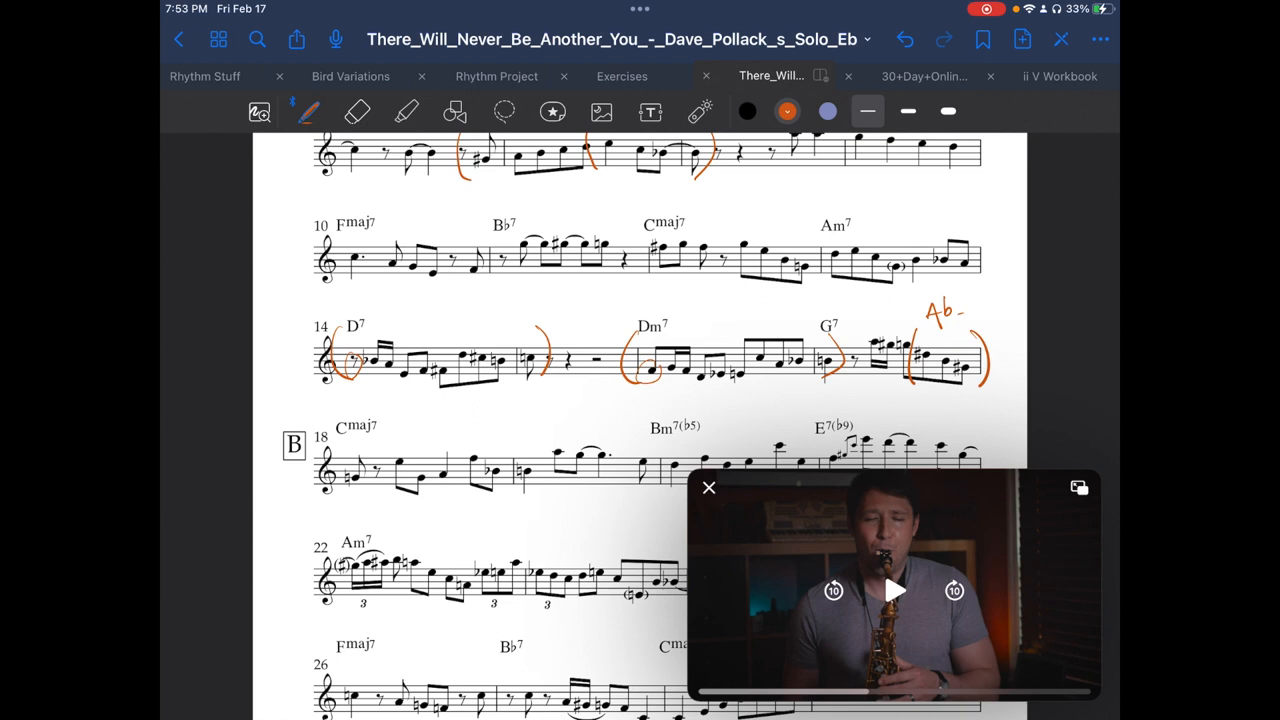
Step: Circle G7 labelled '#5' and 'b9', then bracket the phrases in bars 18–21
drag(815, 340, 835, 315)
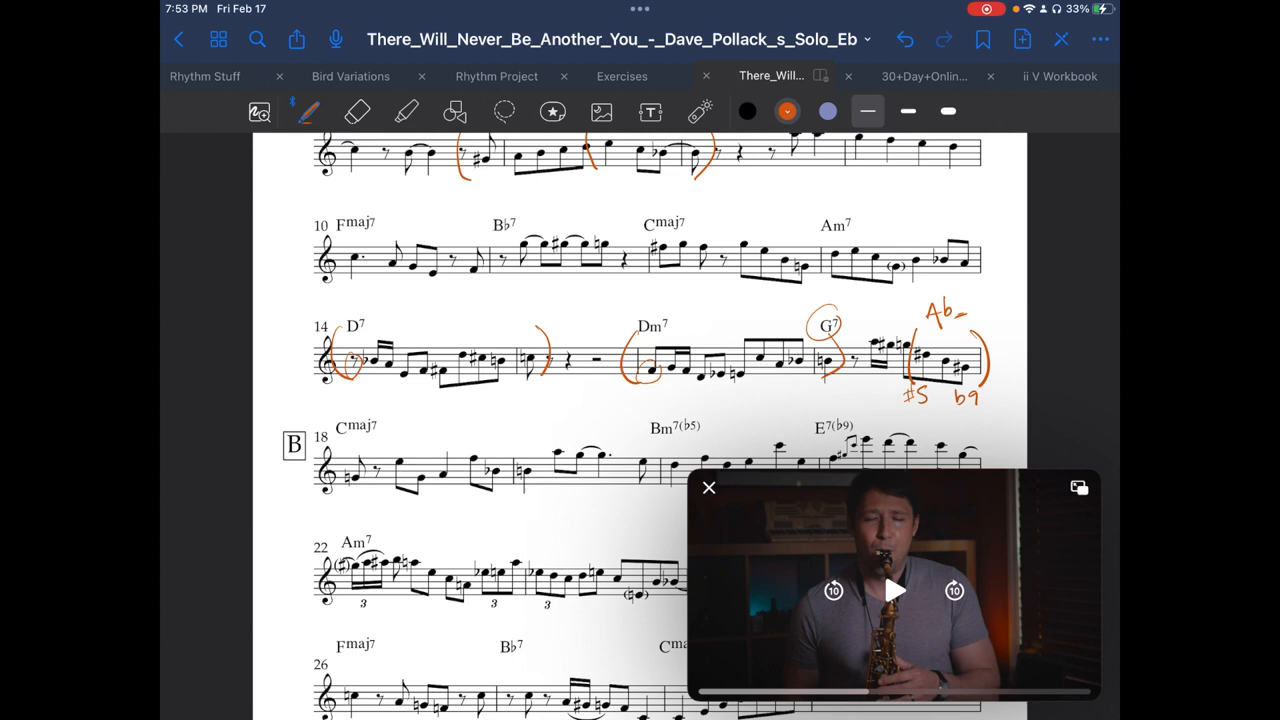
click(894, 590)
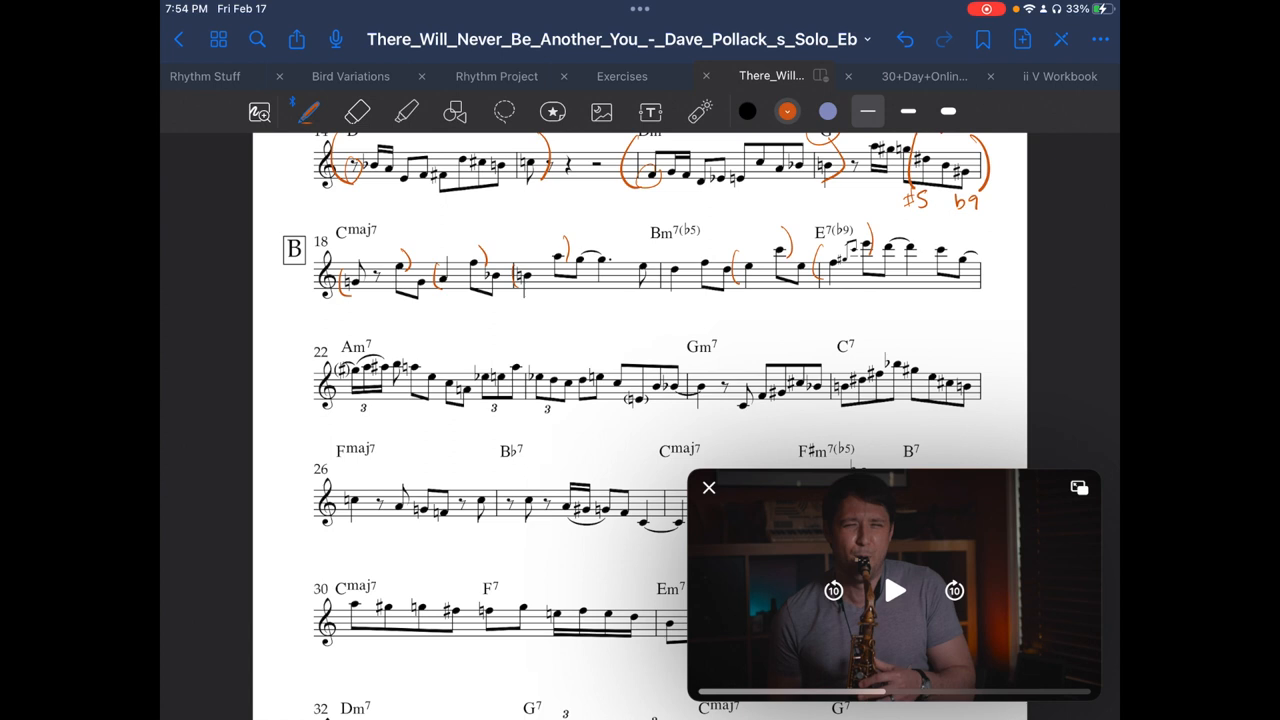
click(894, 590)
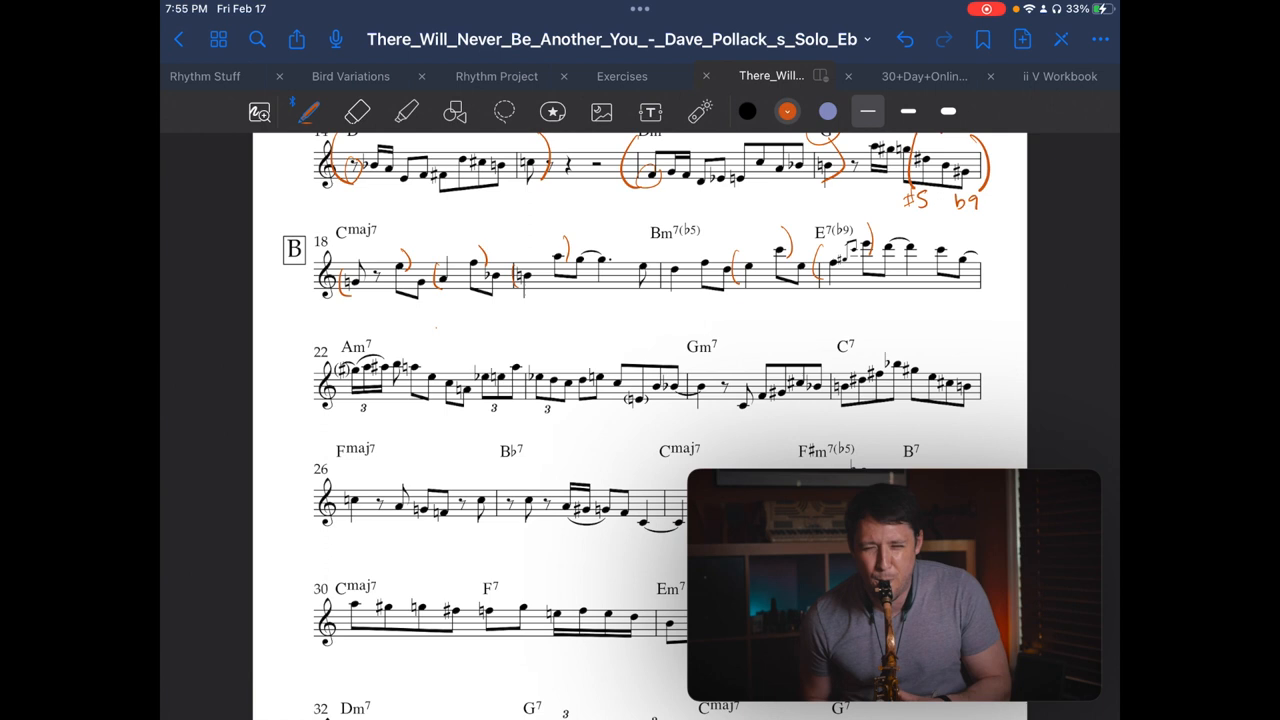
click(893, 585)
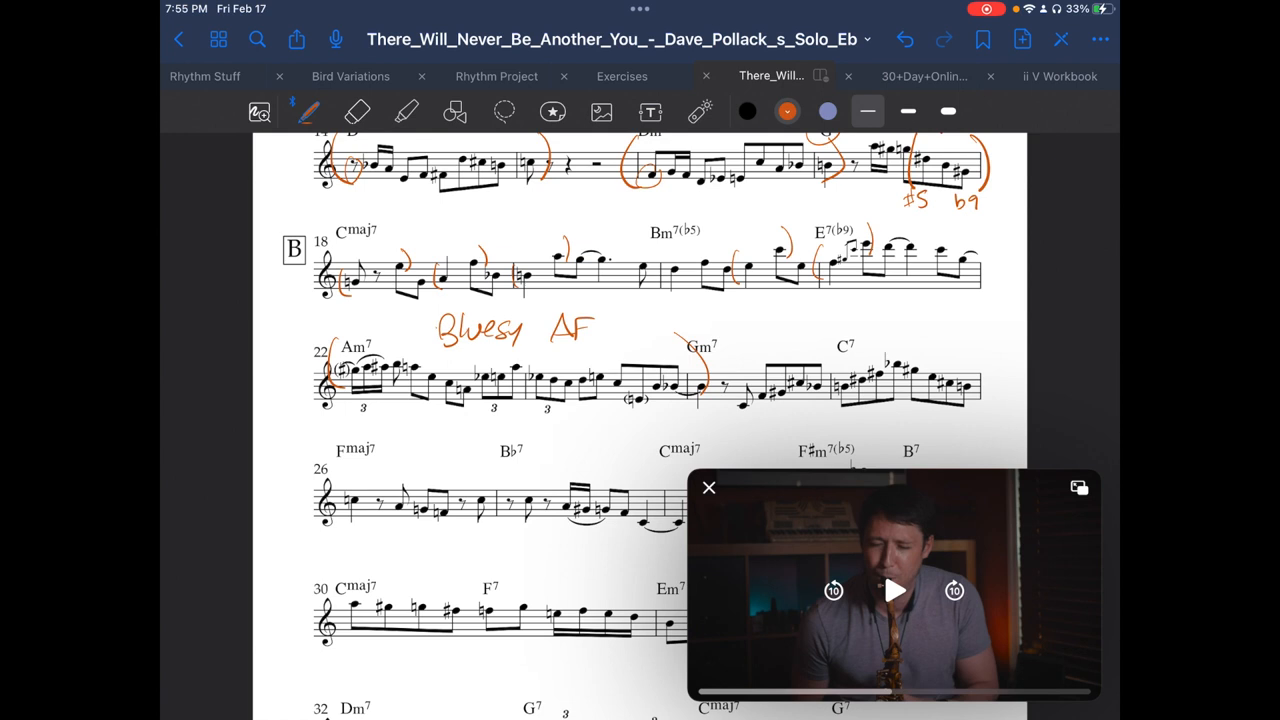
Step: Bracket phrases in bars 26–31, circling C7 and writing 'C#-'
click(894, 590)
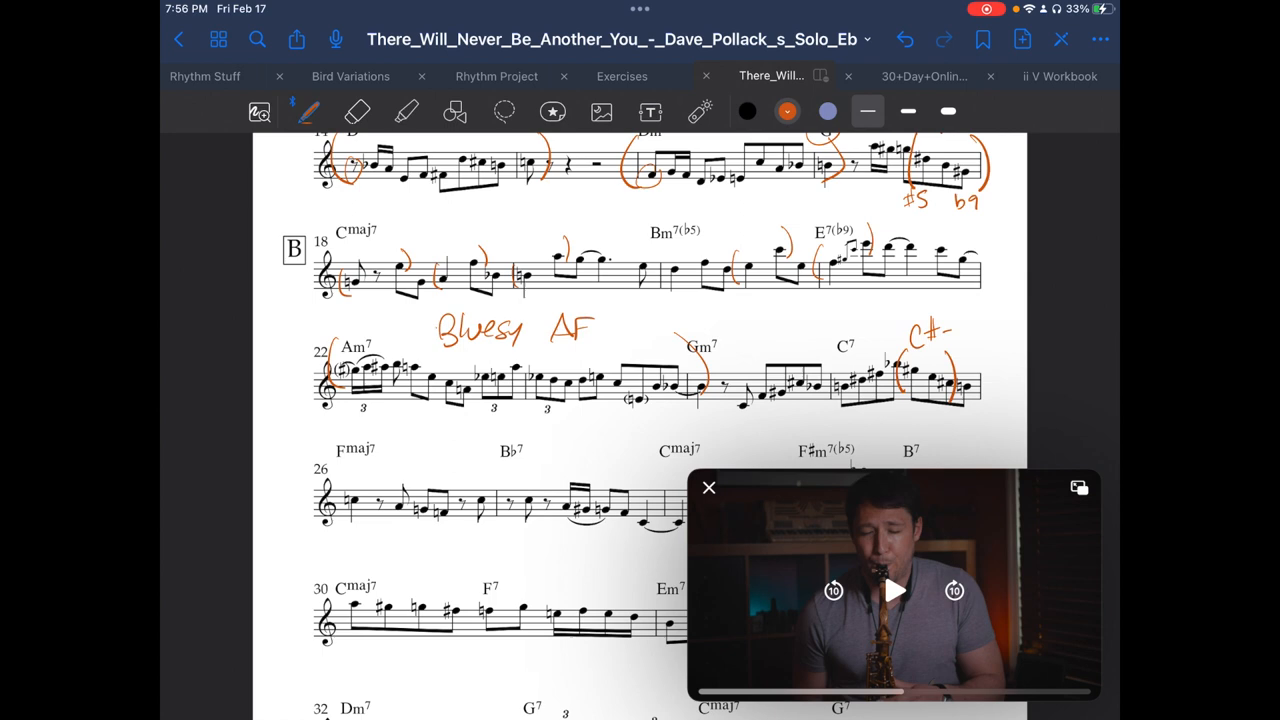
scroll(down, 3)
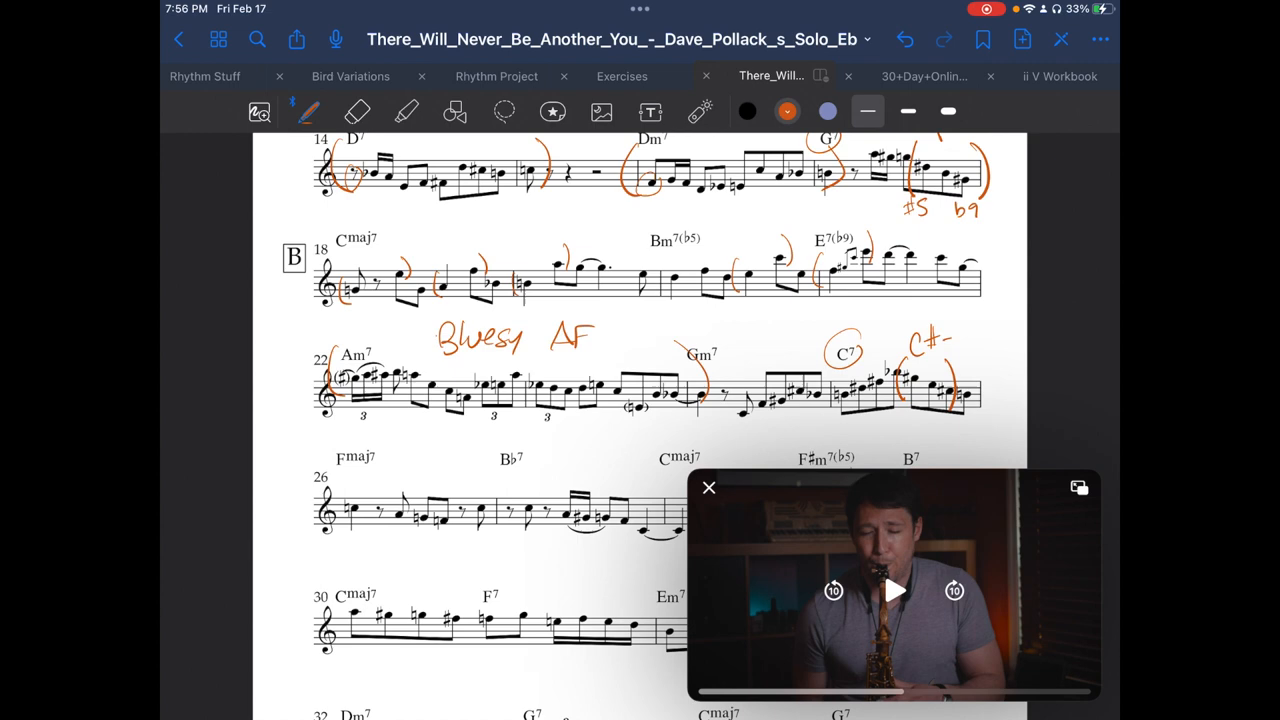
click(893, 590)
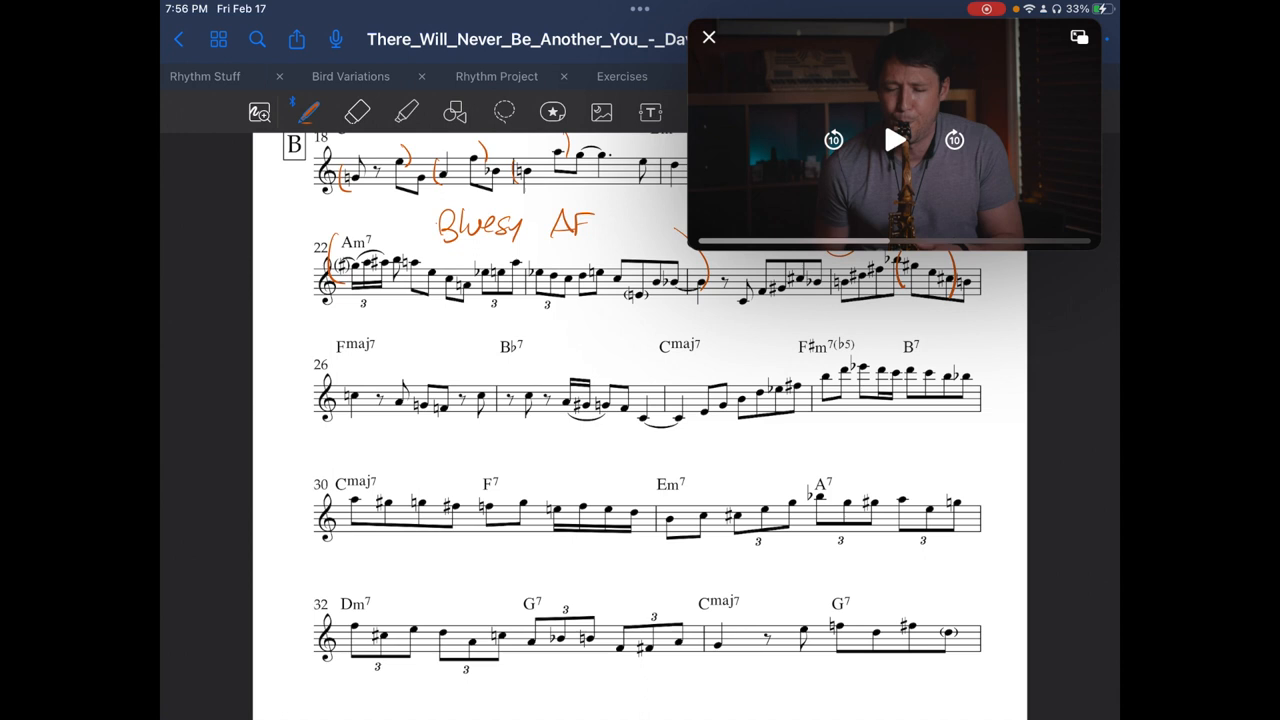
Step: Switch to the Eb solo transcription and bracket the phrase in the F7 bar
click(893, 140)
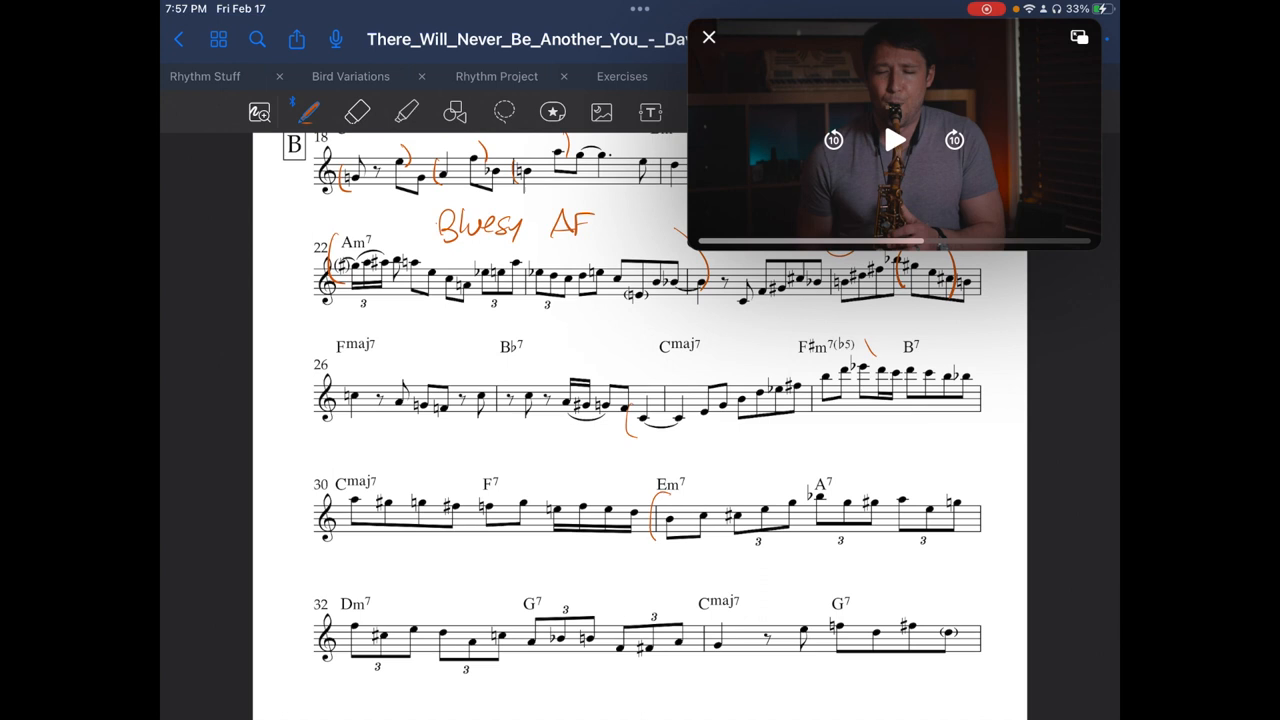
drag(545, 470, 540, 550)
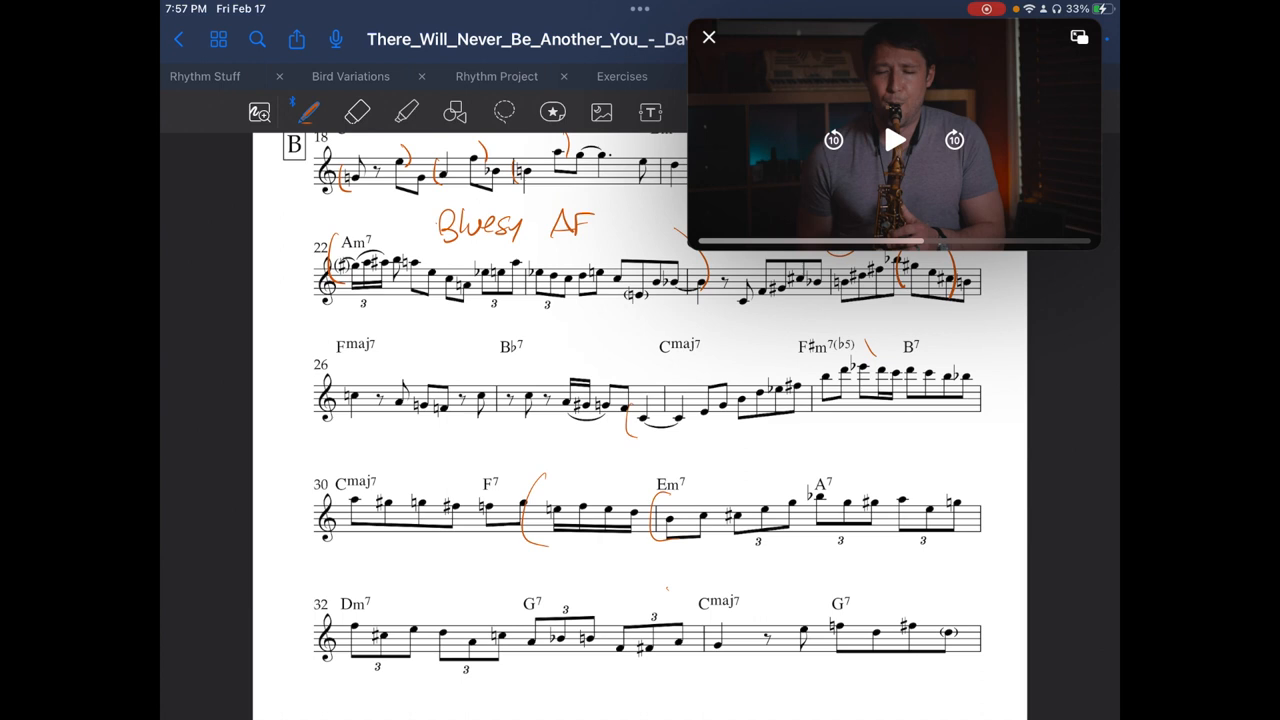
drag(680, 580, 690, 660)
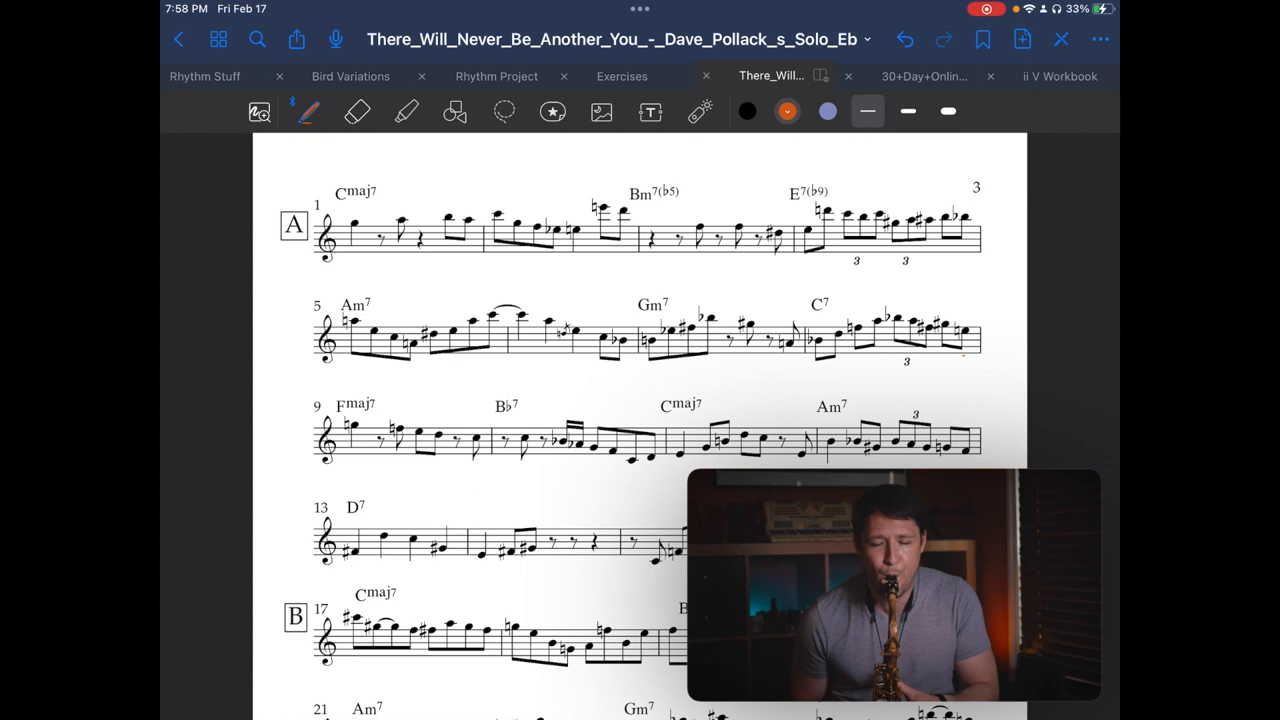
Step: Pause the video, bracket bars 6–8, and write G#-, C#7 and G-7 above them
click(893, 585)
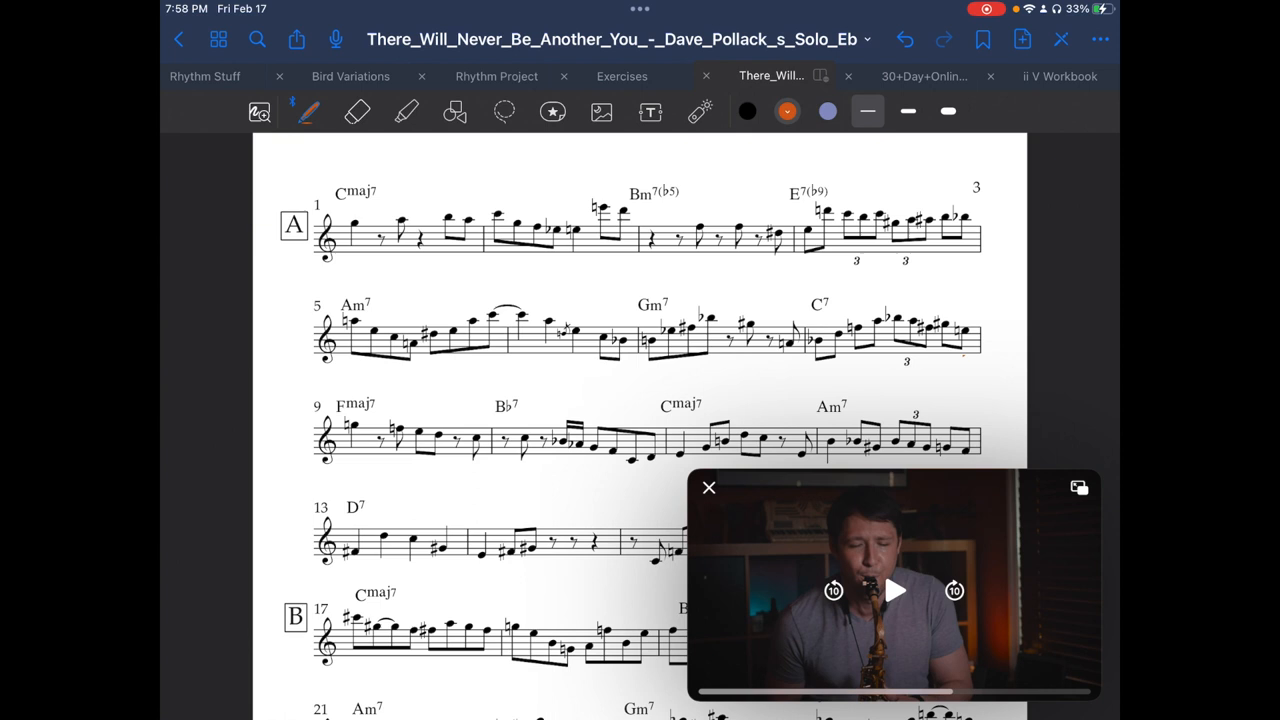
drag(590, 300, 780, 350)
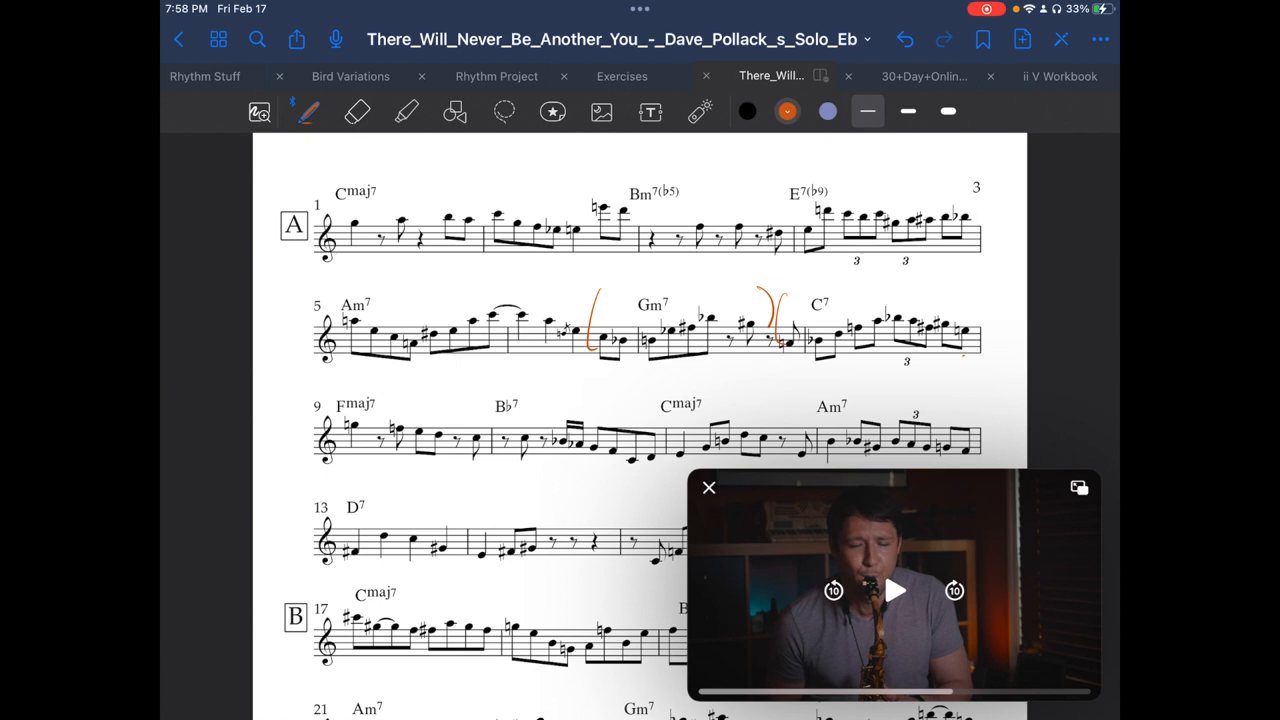
drag(905, 265, 935, 310)
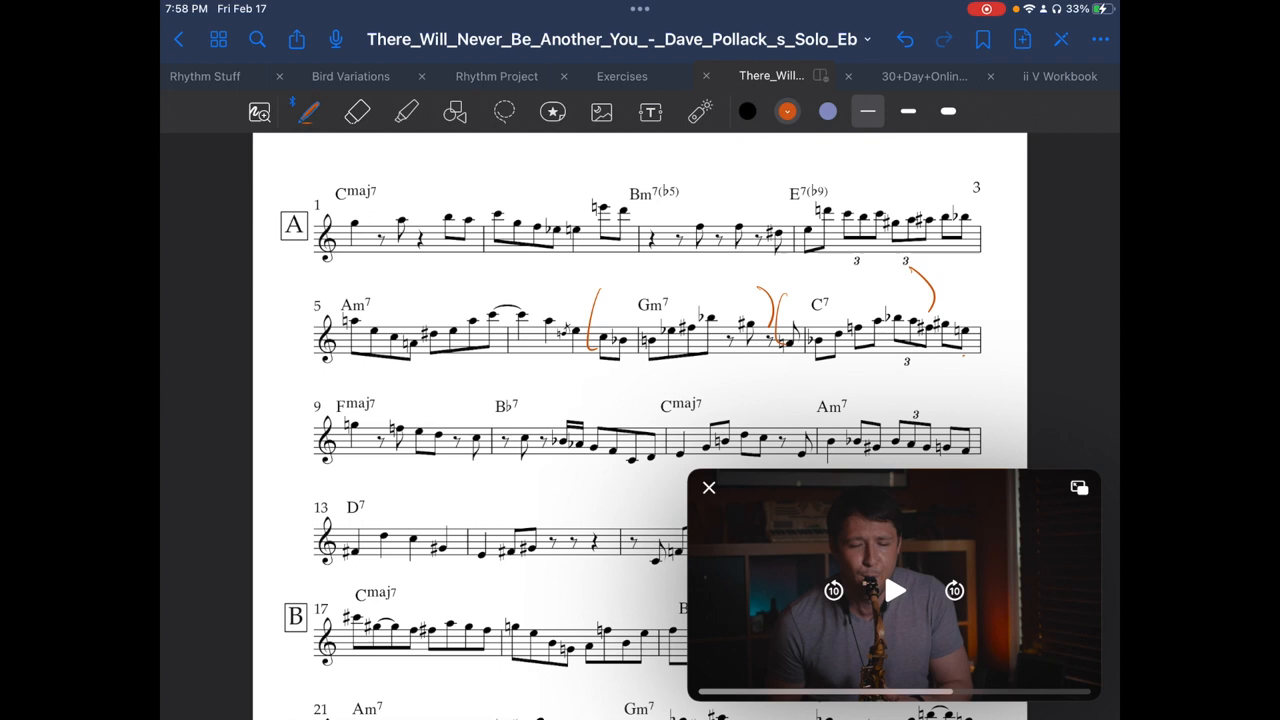
drag(642, 278, 685, 282)
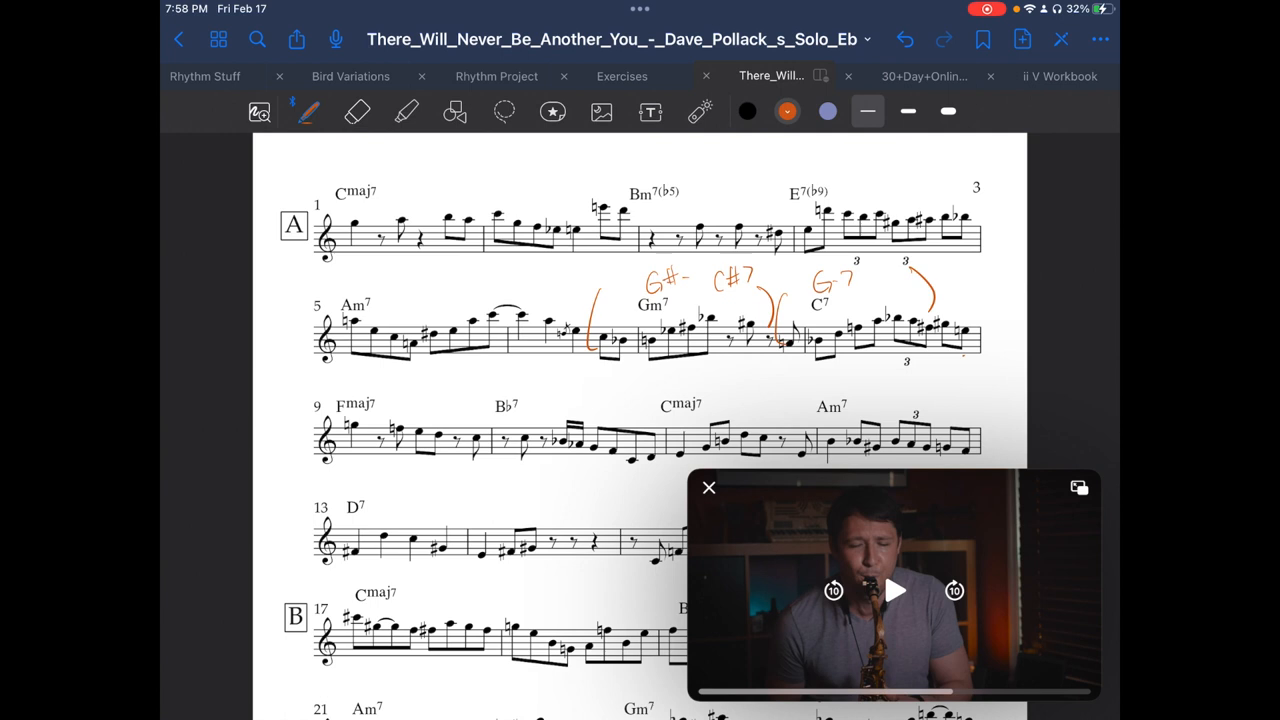
click(894, 590)
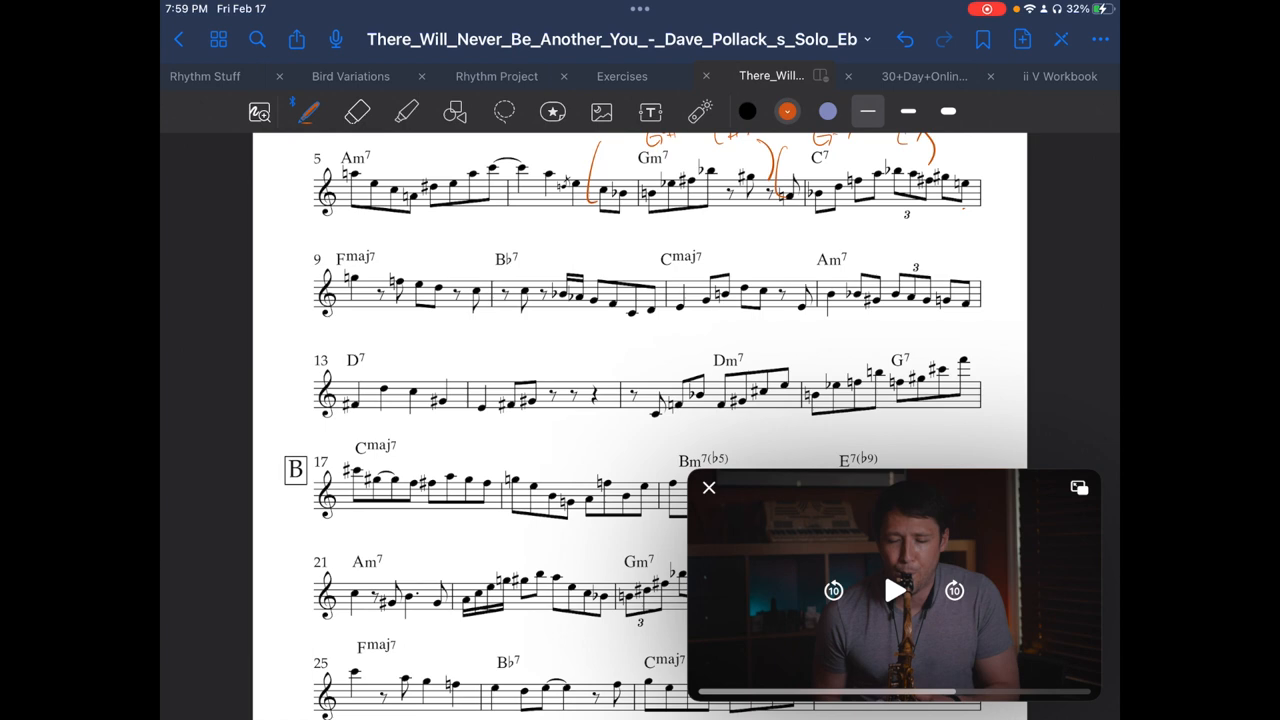
Step: Circle D7, write 'Lydian whole tone' and 'quartal', and bracket bars 13–16
scroll(down, 3)
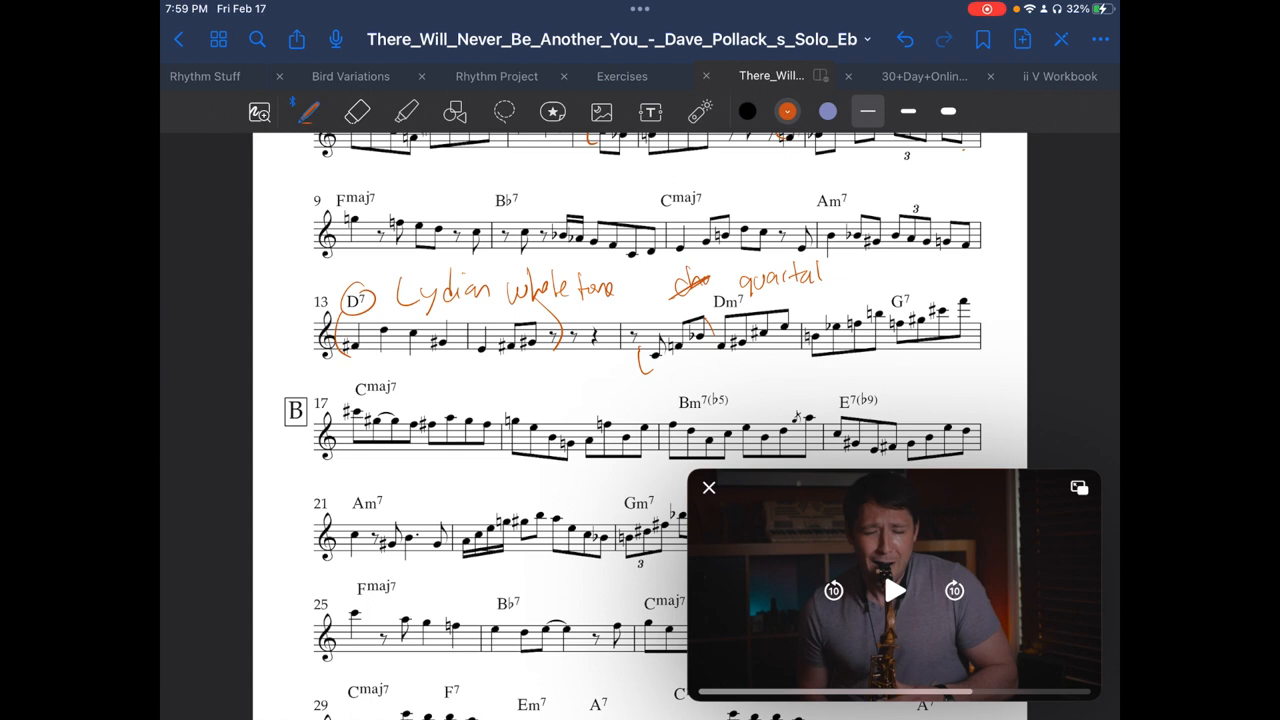
click(893, 590)
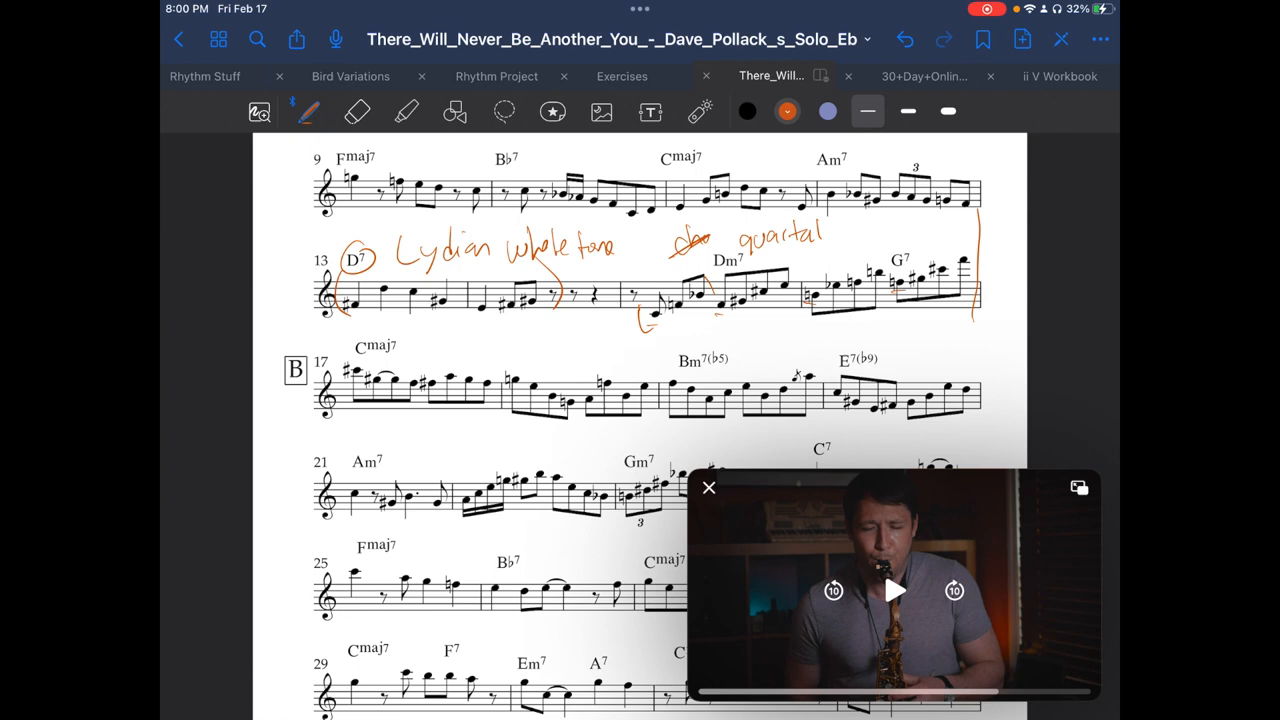
scroll(down, 3)
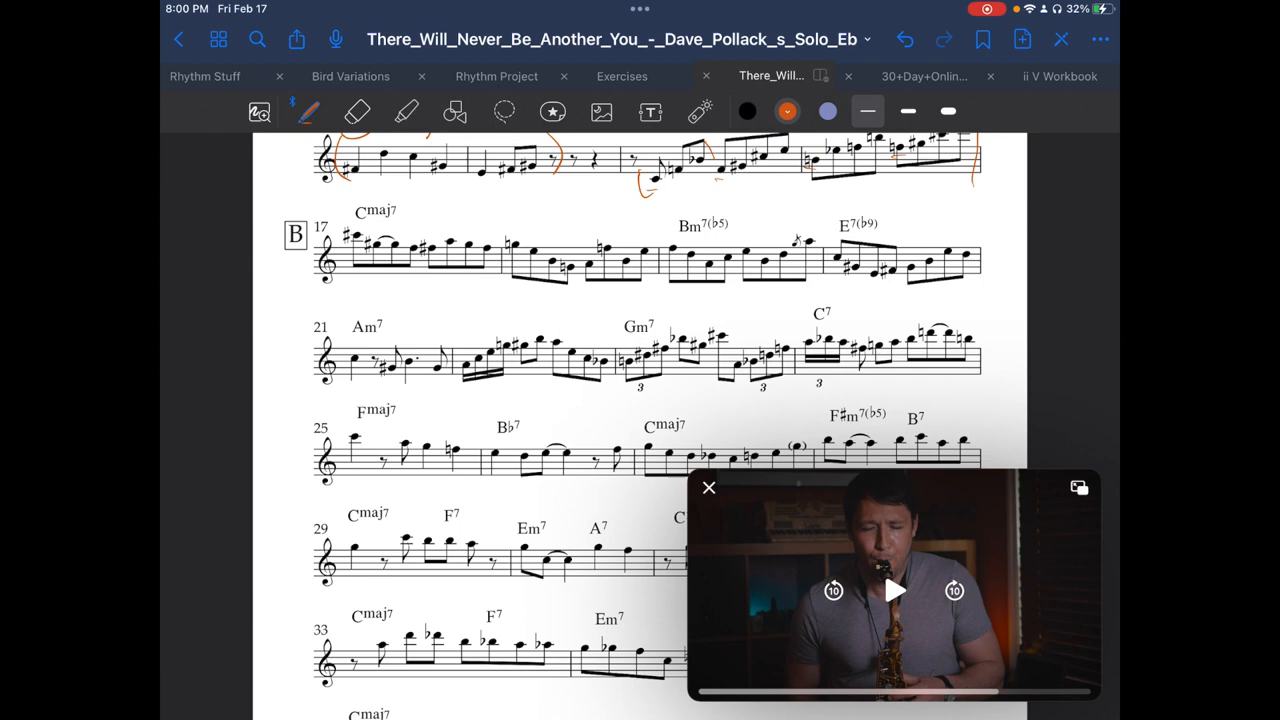
Step: Follow the reference video to bars 19–23 and handwrite 'C#7', 'in' and 'out' above bar 23
click(893, 590)
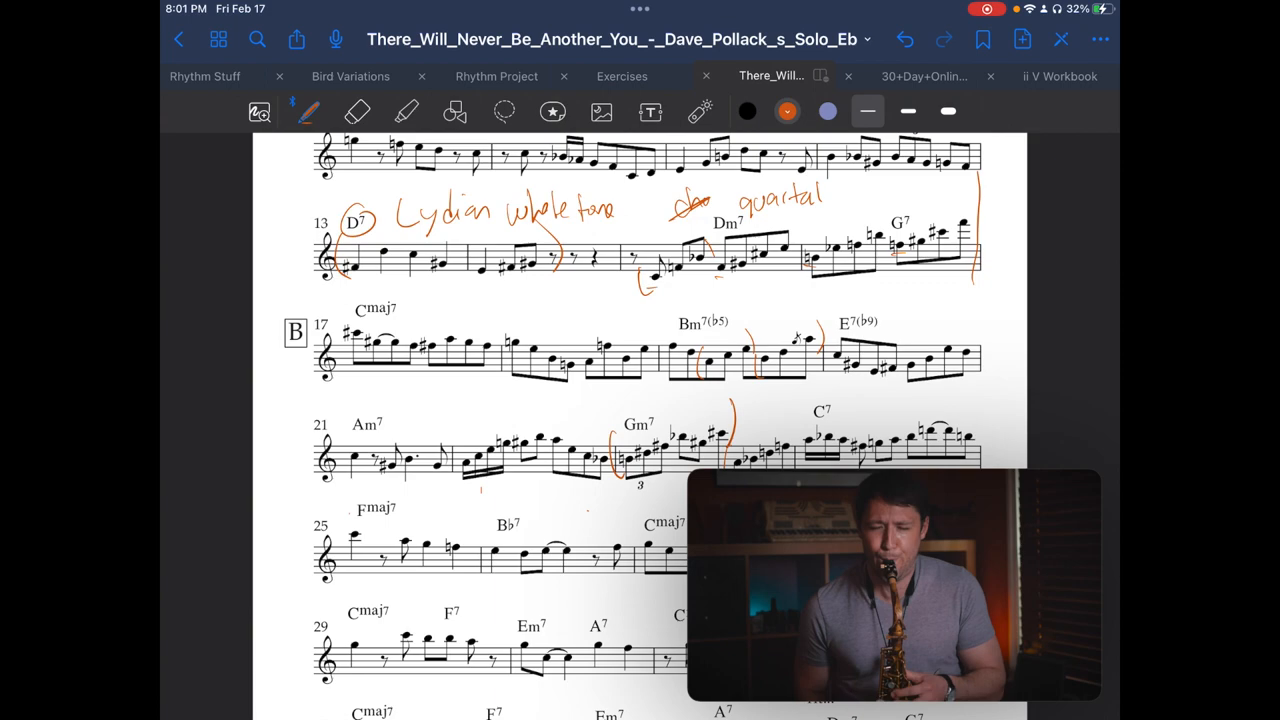
scroll(down, 3)
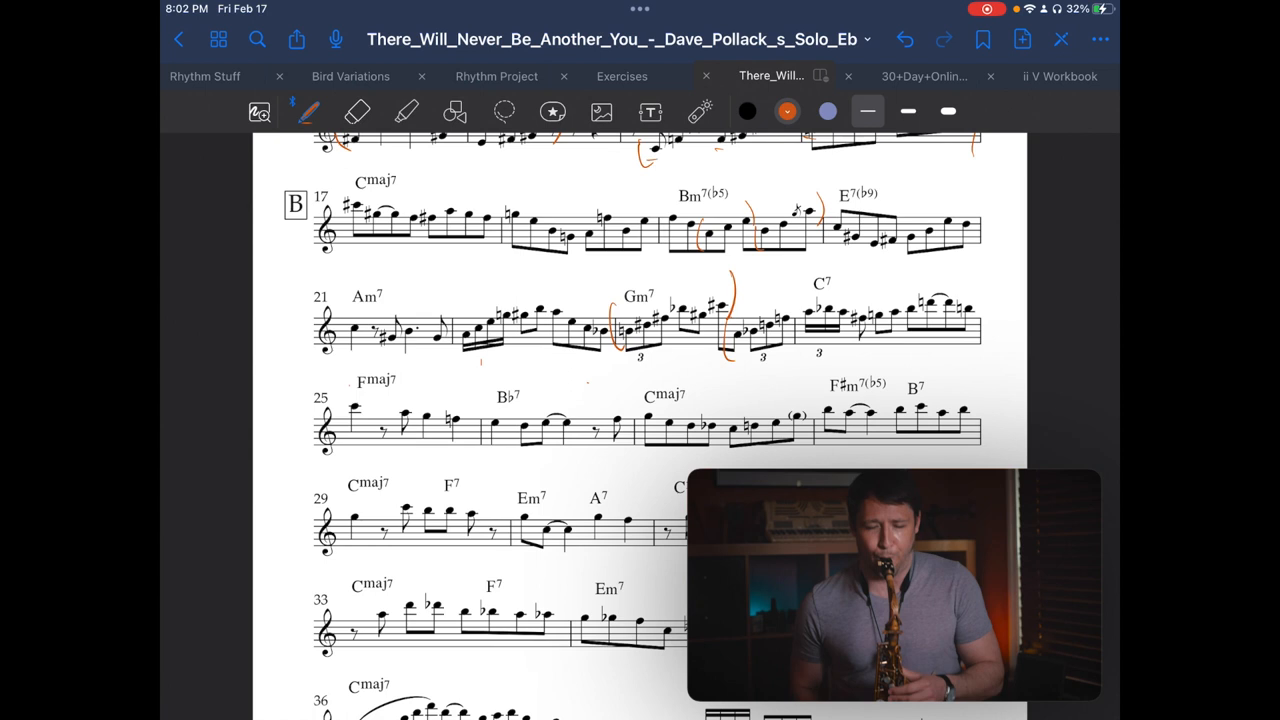
click(893, 585)
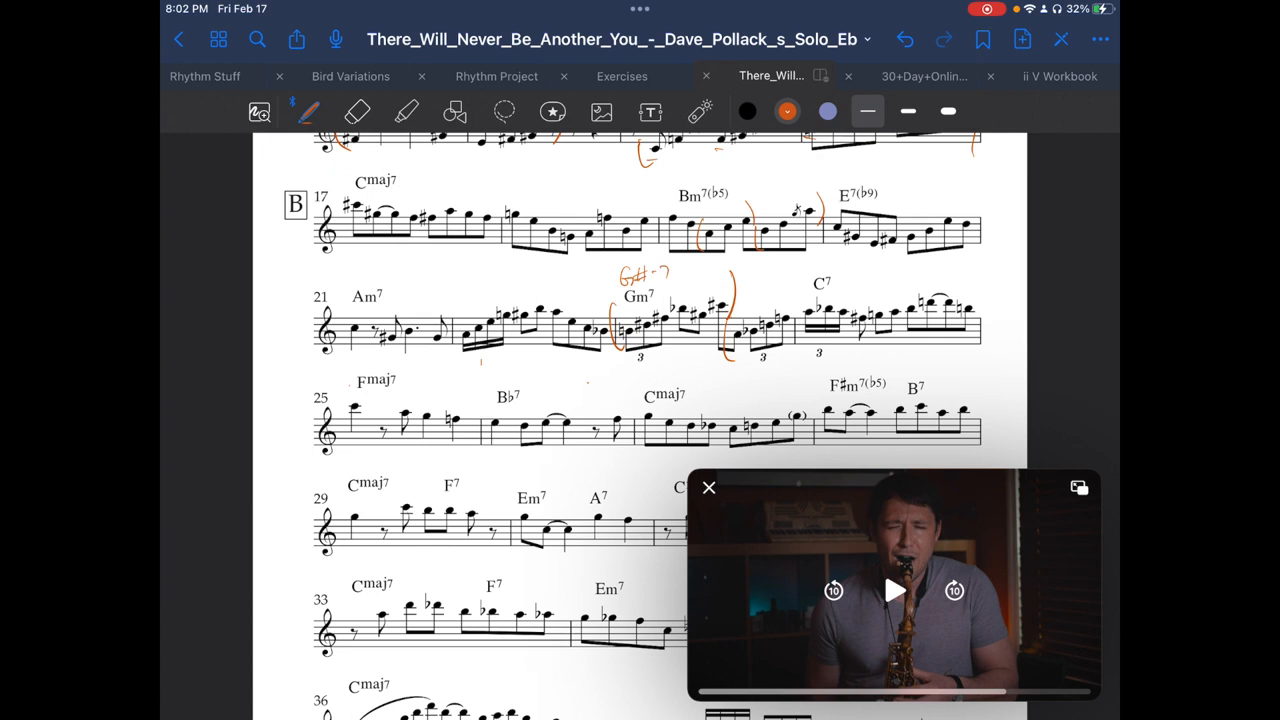
drag(705, 285, 790, 290)
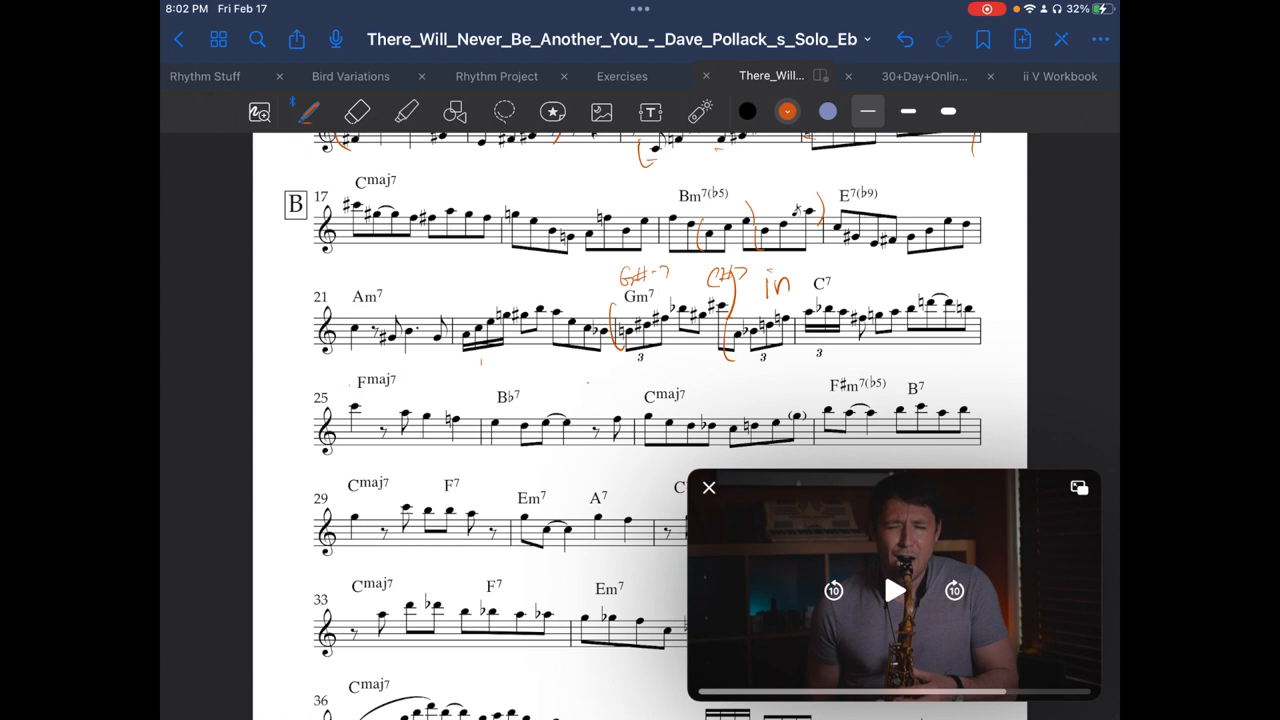
drag(672, 285, 700, 295)
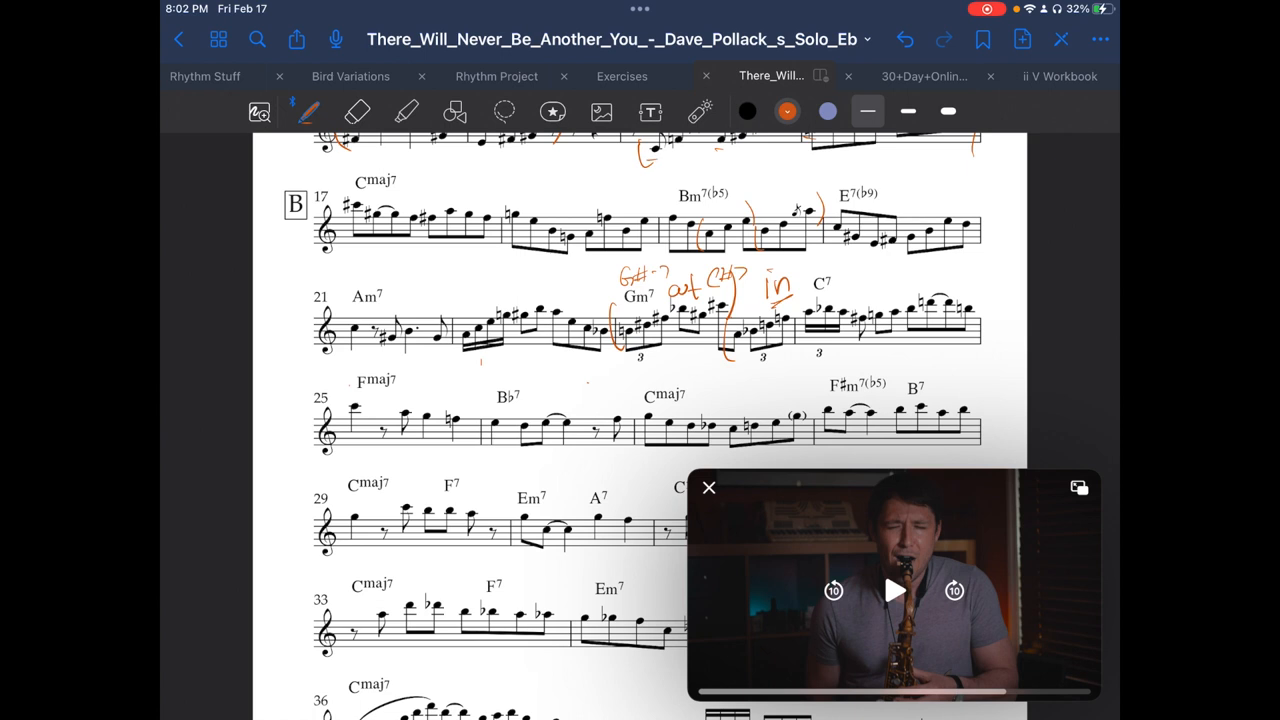